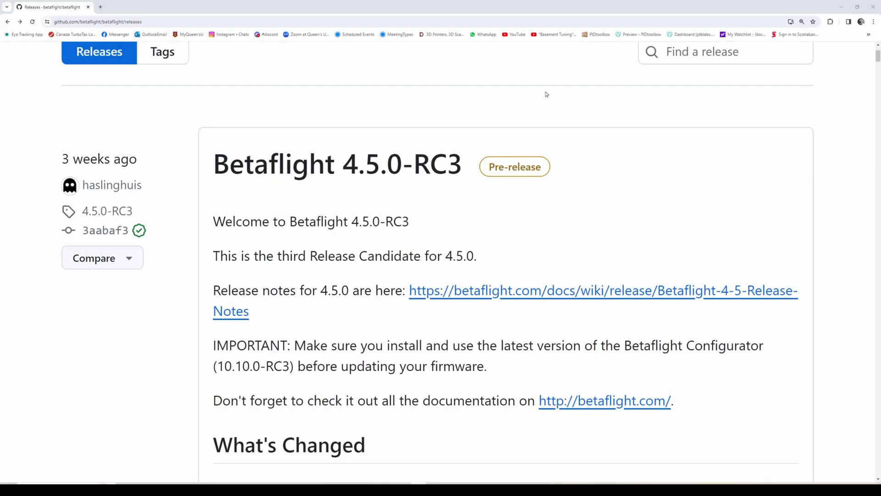
{"action": "mouse_move", "coordinate": [178, 147]}
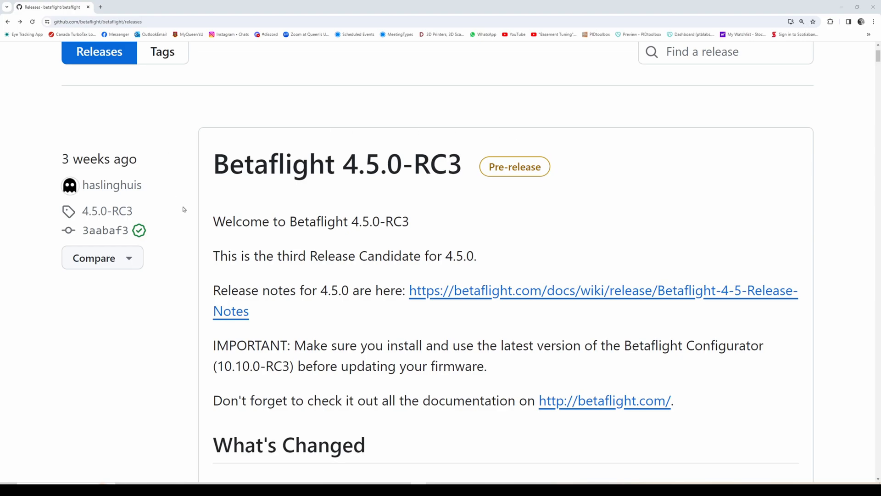
Open the Betaflight 4.5.0 release notes page from the wiki.
{"action": "scroll", "scroll_direction": "down", "scroll_amount": 3}
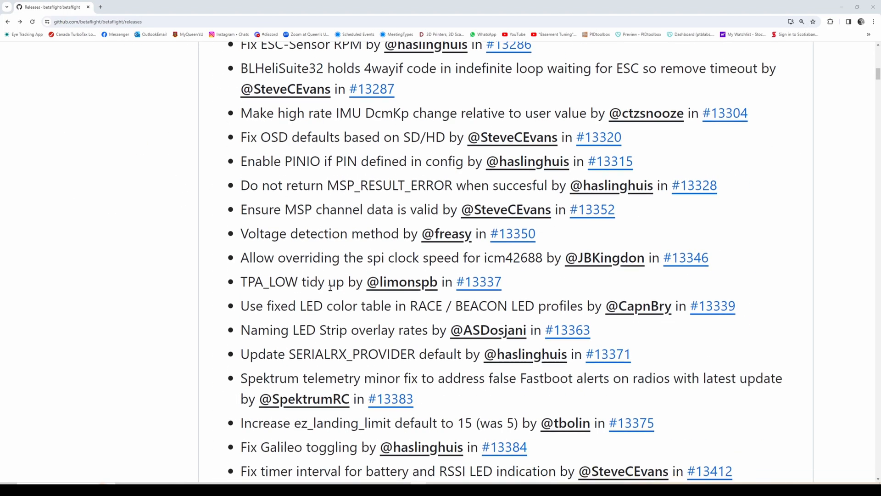
{"action": "scroll", "scroll_direction": "up", "scroll_amount": 3}
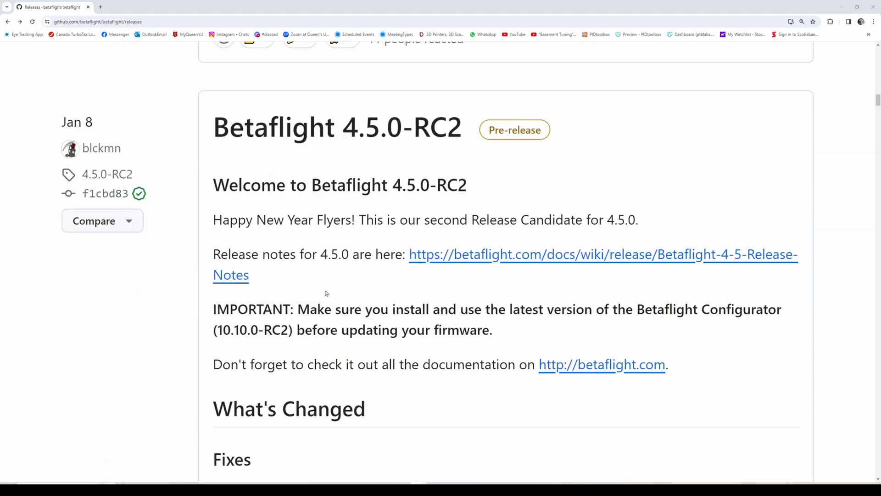
{"action": "scroll", "scroll_direction": "down", "scroll_amount": 3}
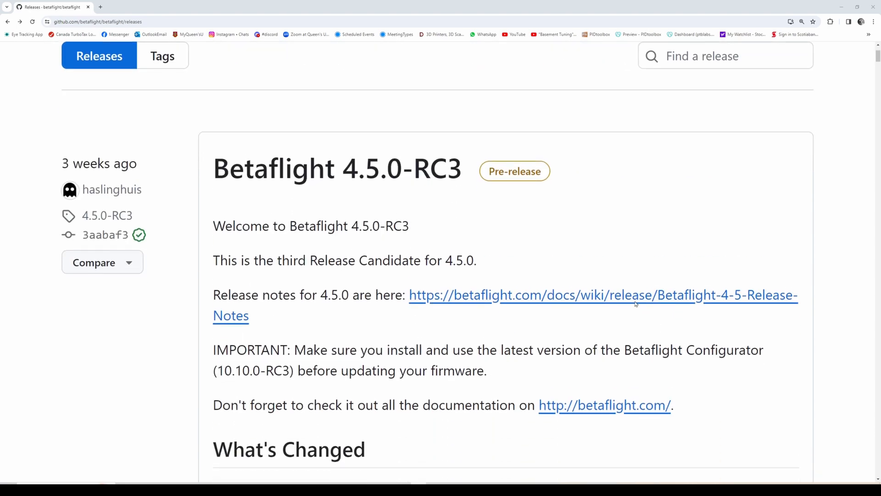
{"action": "scroll", "scroll_direction": "down", "scroll_amount": 3}
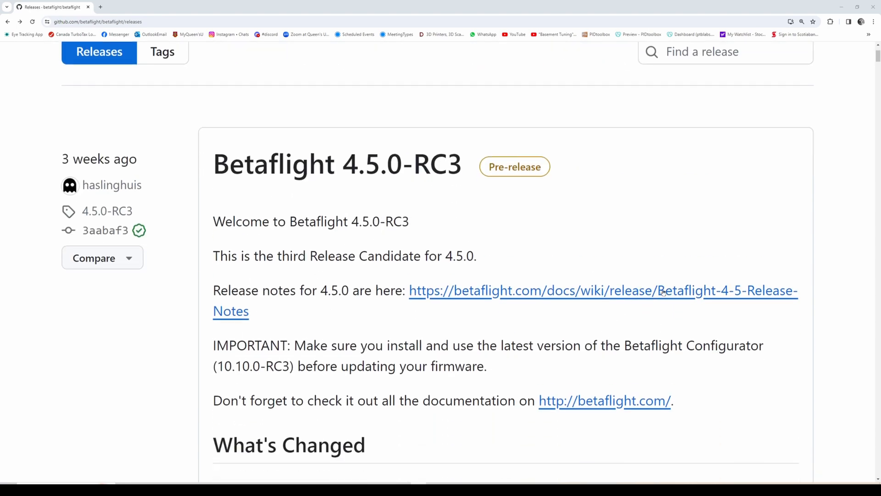
{"action": "left_click", "coordinate": [603, 290]}
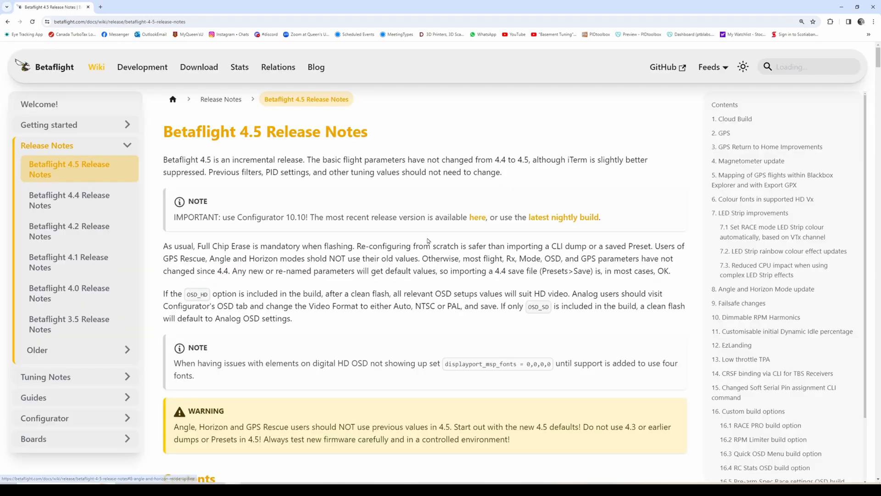
Jump to the GPS Return to Home Improvements section via the Contents list.
{"action": "scroll", "scroll_direction": "down", "scroll_amount": 3}
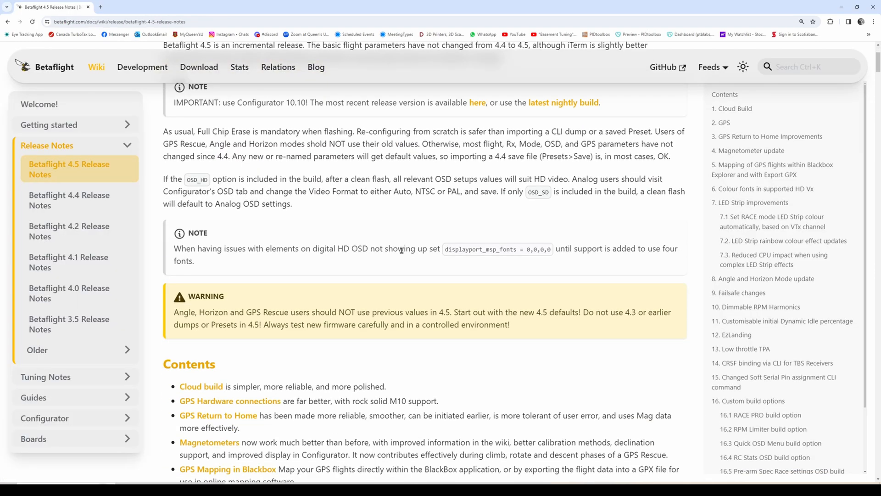
{"action": "scroll", "scroll_direction": "down", "scroll_amount": 3}
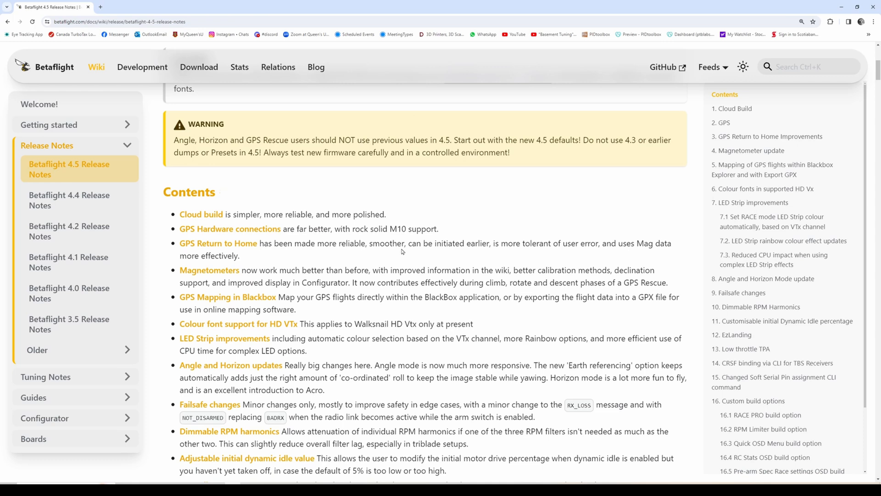
{"action": "scroll", "scroll_direction": "down", "scroll_amount": 3}
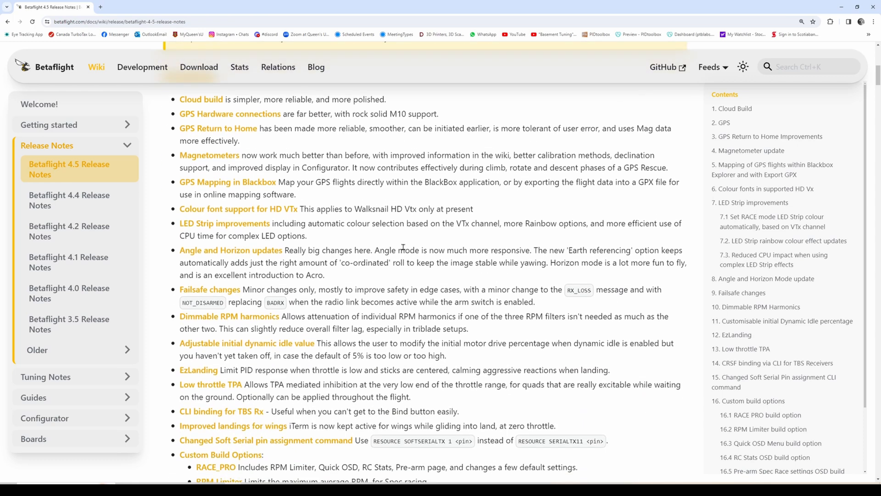
{"action": "left_click", "coordinate": [768, 136]}
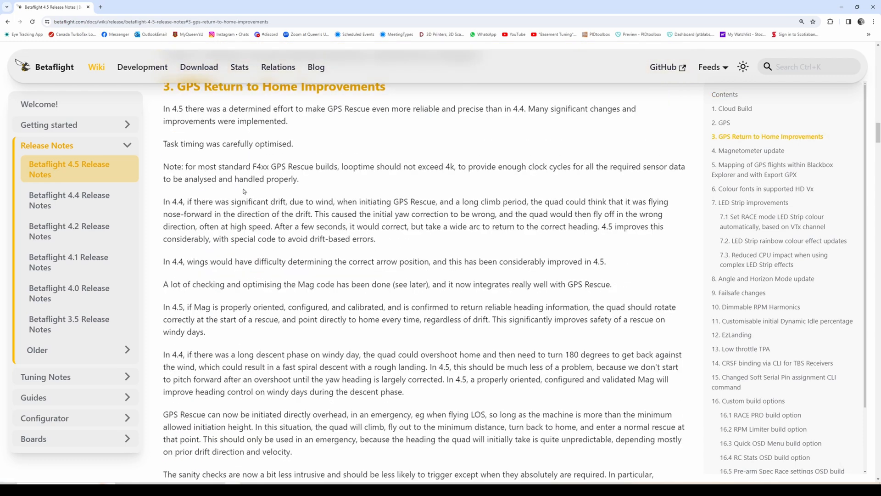
{"action": "scroll", "scroll_direction": "down", "scroll_amount": 3}
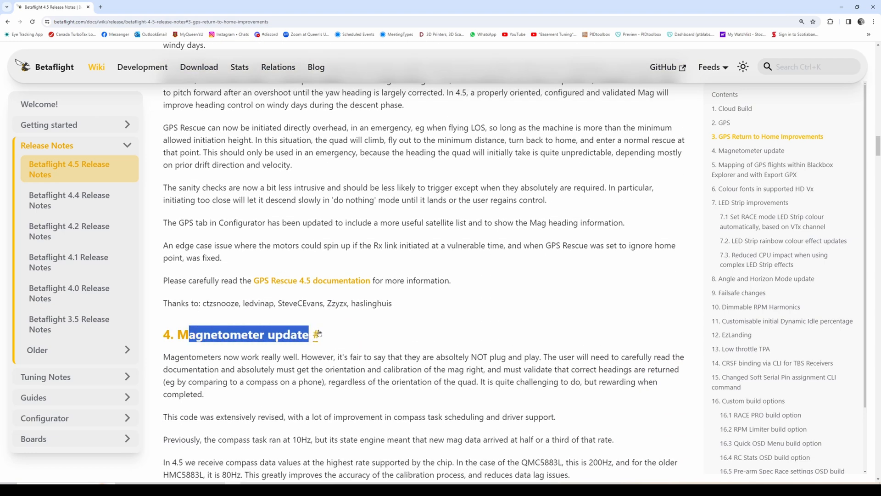
{"action": "scroll", "scroll_direction": "down", "scroll_amount": 3}
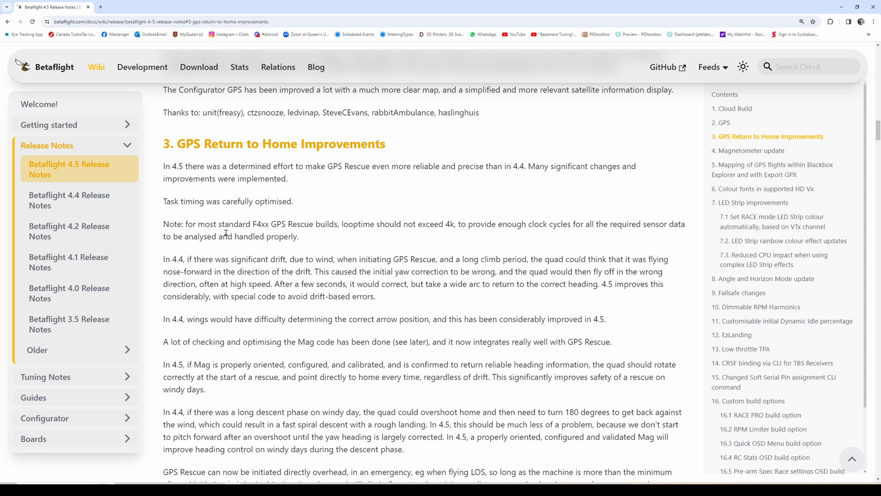
{"action": "mouse_move", "coordinate": [325, 165]}
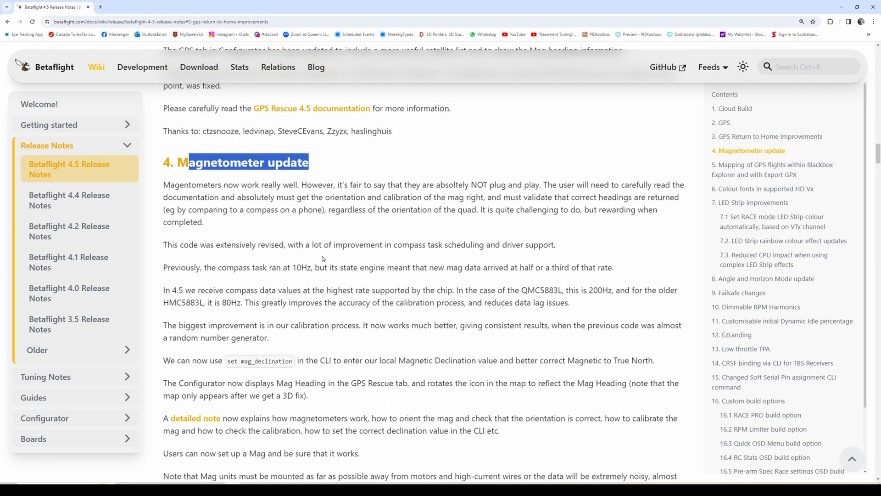
Scroll past the Magnetometer section toward the '5. Mapping of GPS flights' heading.
{"action": "scroll", "scroll_direction": "down", "scroll_amount": 3}
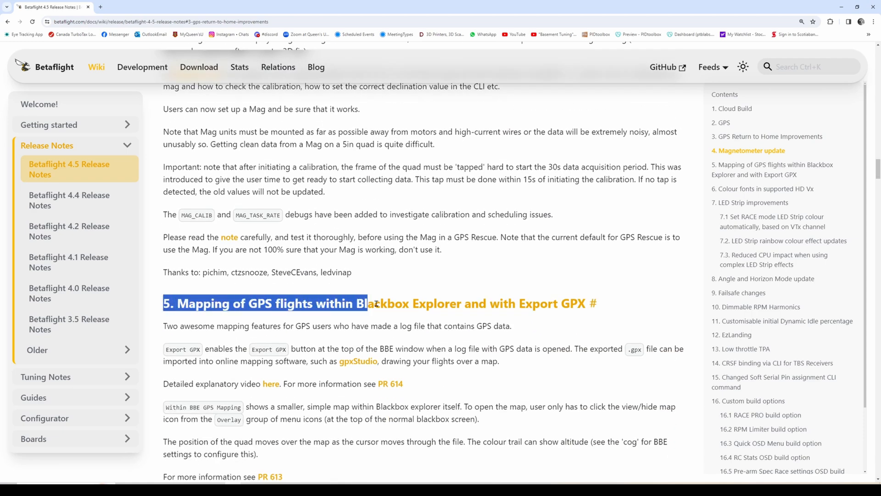
{"action": "scroll", "scroll_direction": "down", "scroll_amount": 3}
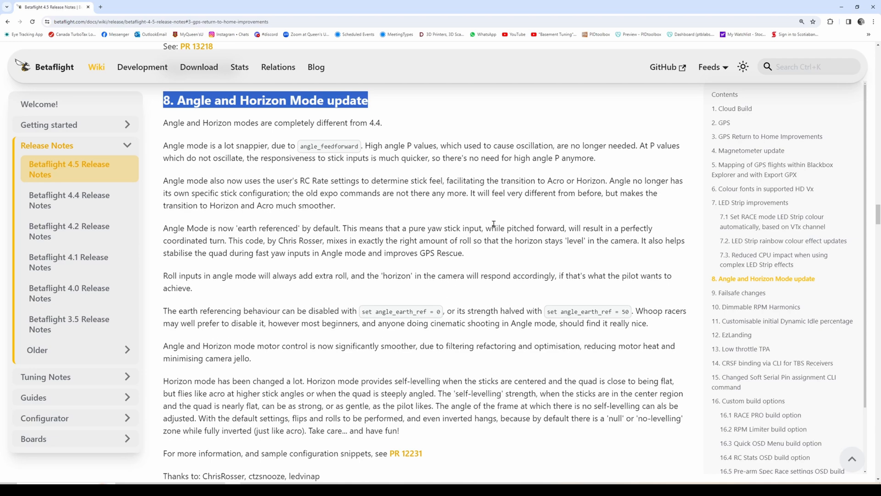
{"action": "mouse_move", "coordinate": [491, 226]}
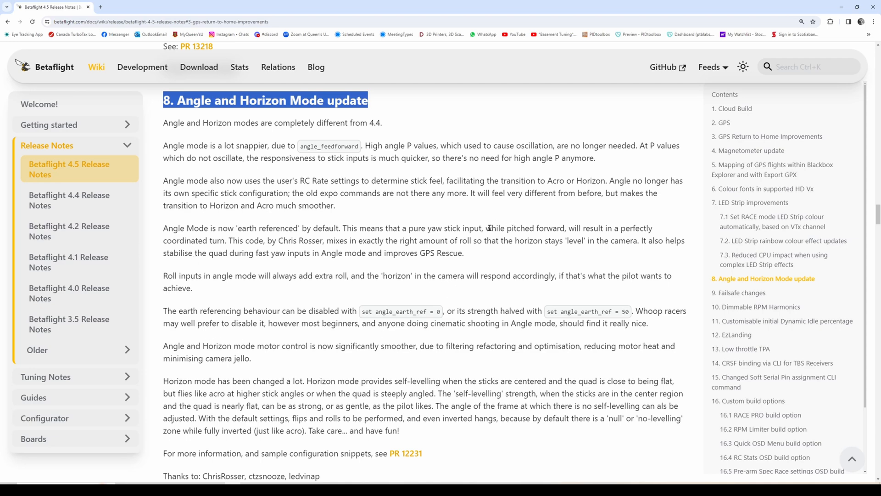
{"action": "mouse_move", "coordinate": [506, 225]}
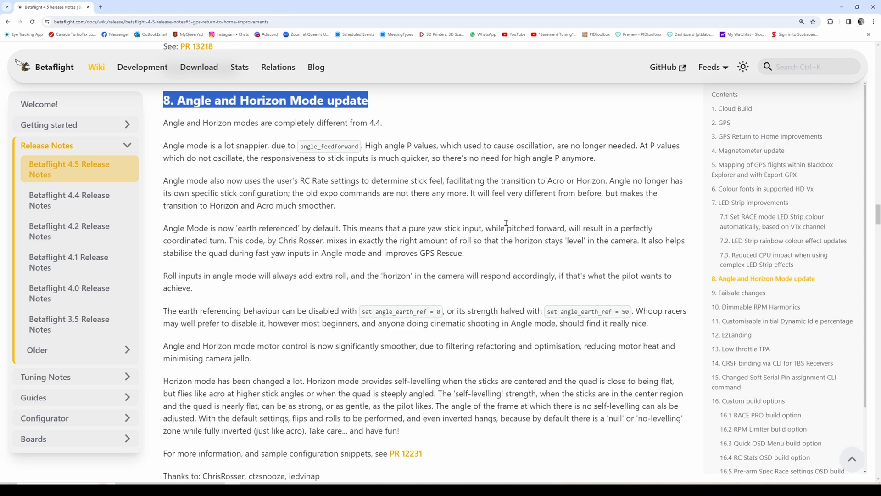
{"action": "mouse_move", "coordinate": [275, 296]}
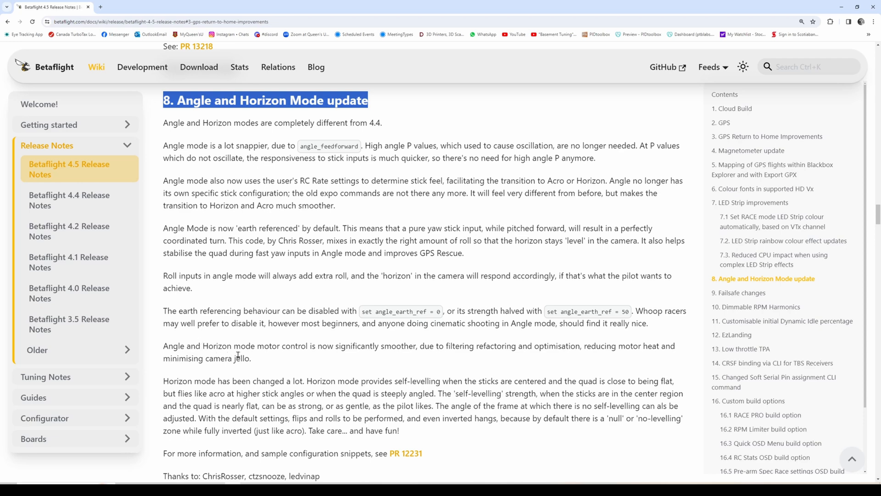
{"action": "mouse_move", "coordinate": [243, 257]}
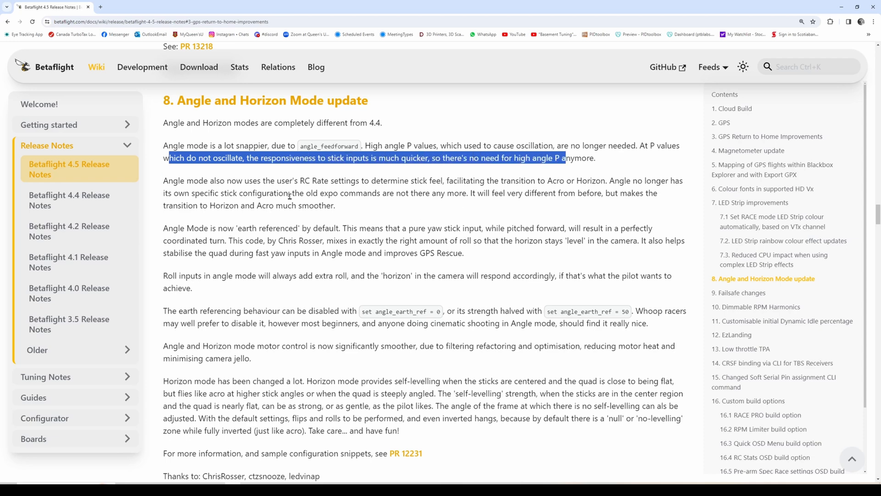
Highlight the 'Angle mode is a lot snappier' paragraph in section 8, then scroll onward.
{"action": "left_click_drag", "start_coordinate": [168, 157], "coordinate": [594, 157]}
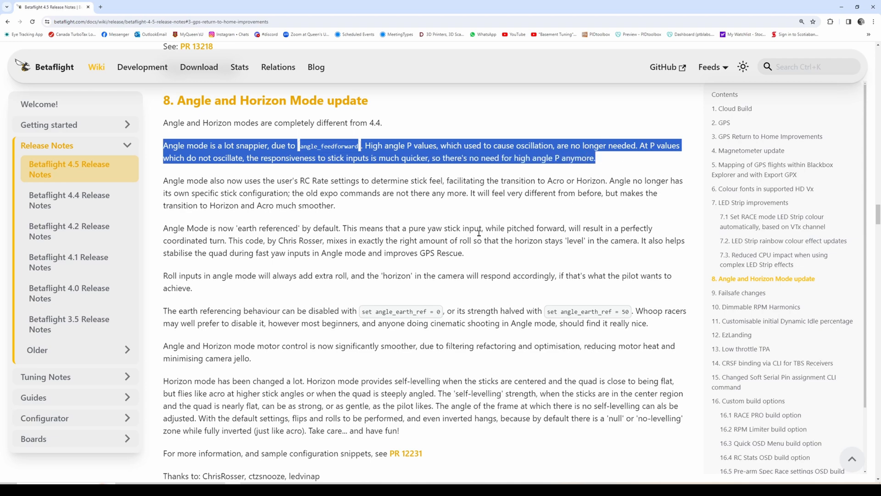
{"action": "scroll", "scroll_direction": "down", "scroll_amount": 3}
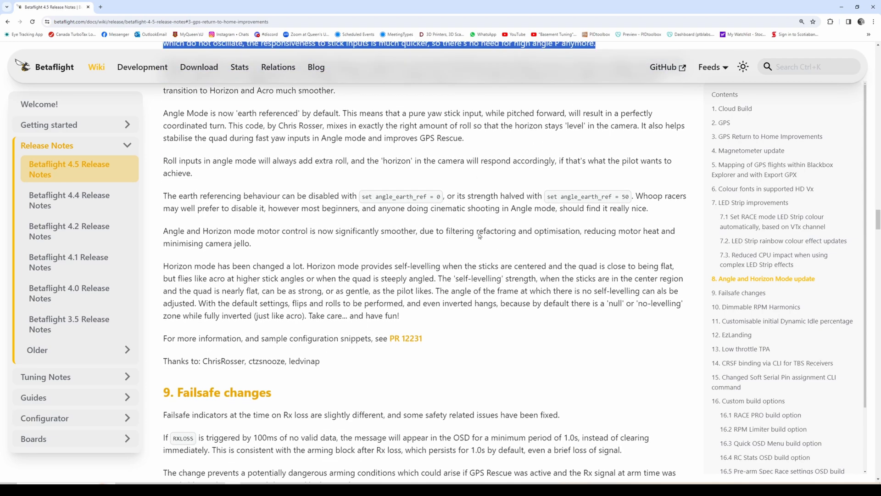
{"action": "scroll", "scroll_direction": "up", "scroll_amount": 3}
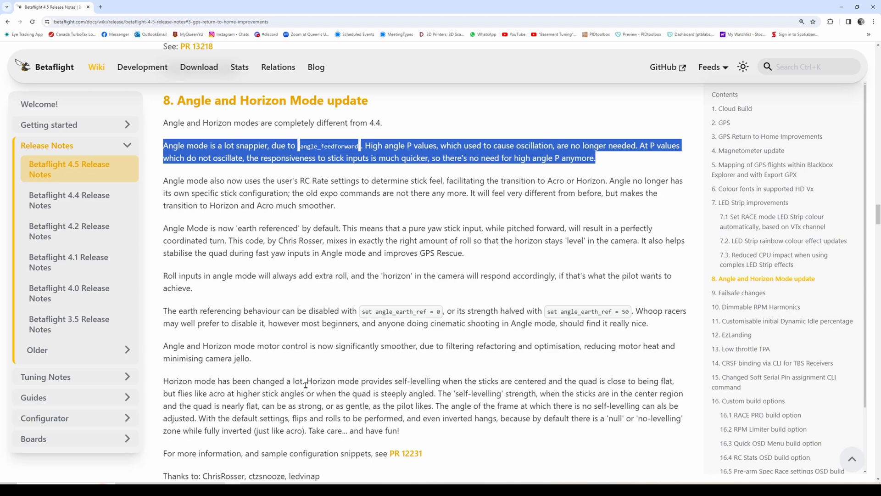
{"action": "mouse_move", "coordinate": [479, 233]}
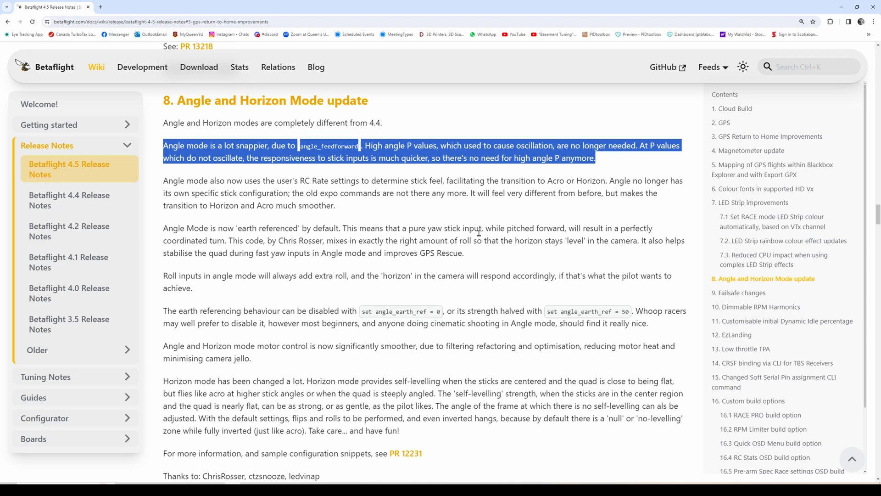
{"action": "scroll", "scroll_direction": "down", "scroll_amount": 3}
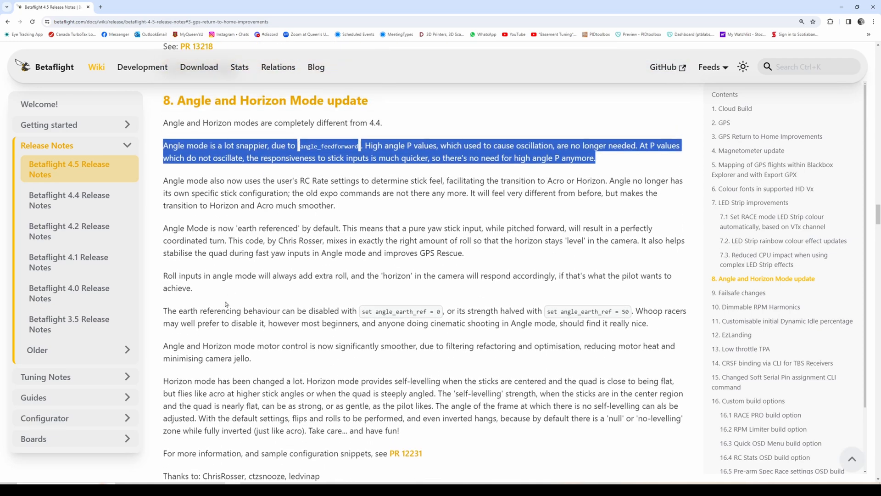
{"action": "mouse_move", "coordinate": [274, 391]}
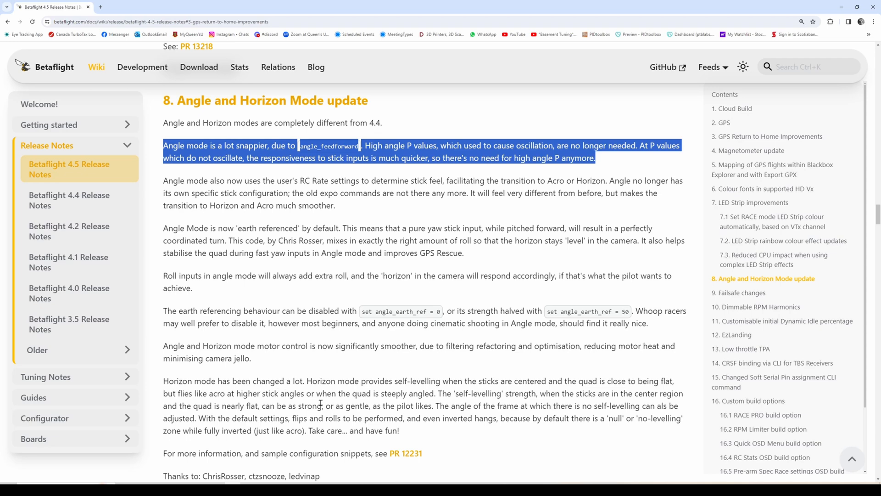
{"action": "mouse_move", "coordinate": [538, 174]}
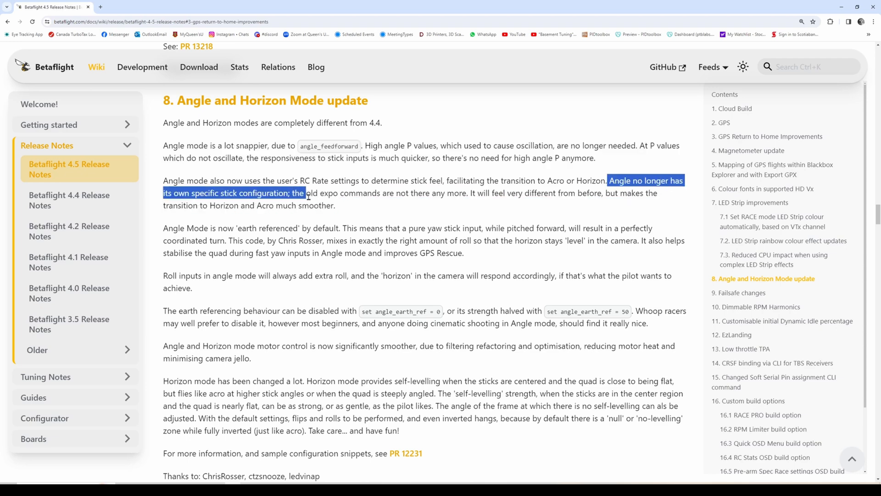
{"action": "scroll", "scroll_direction": "down", "scroll_amount": 3}
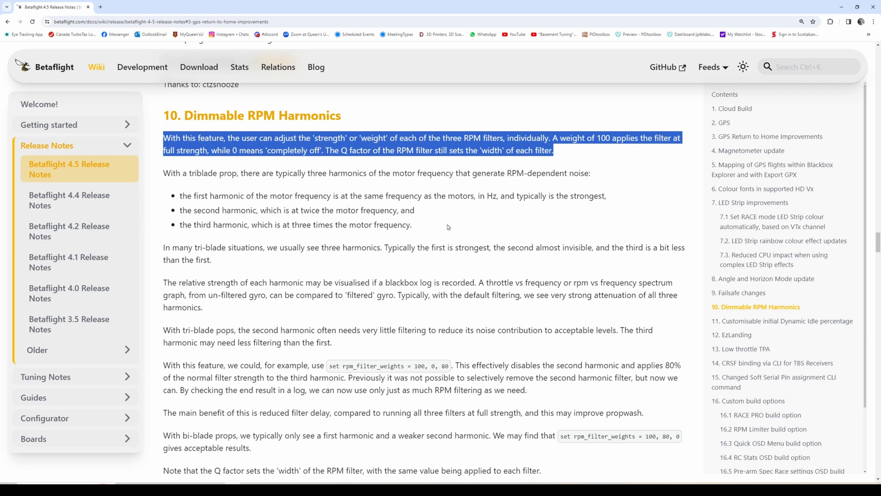
{"action": "mouse_move", "coordinate": [455, 225]}
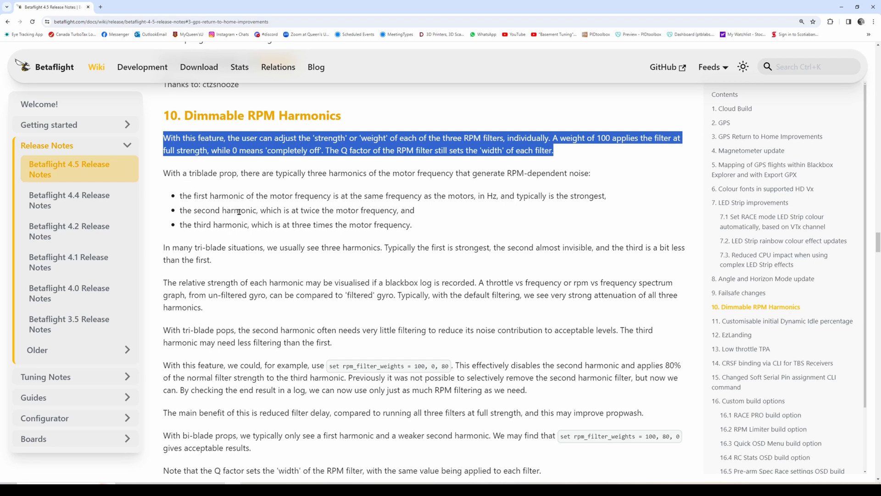
{"action": "mouse_move", "coordinate": [373, 270]}
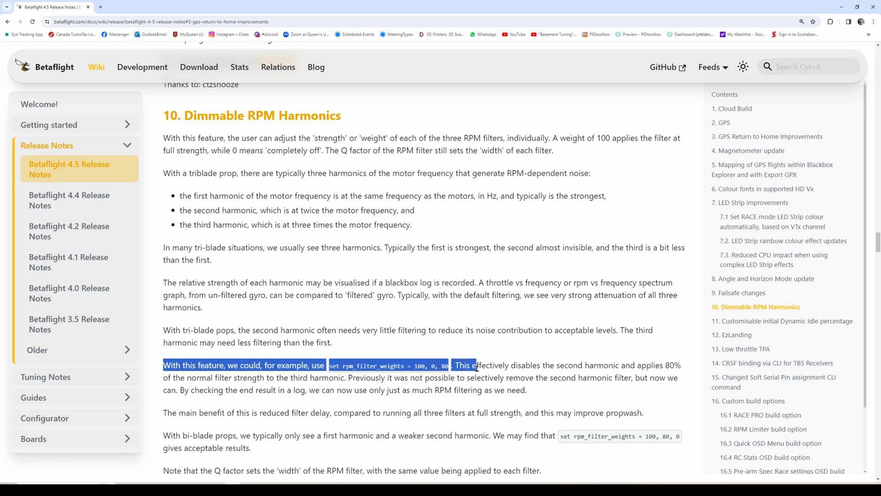
Highlight the rpm_filter_weights example paragraph and the '12. EzLanding' section title.
{"action": "left_click_drag", "start_coordinate": [475, 365], "coordinate": [674, 377]}
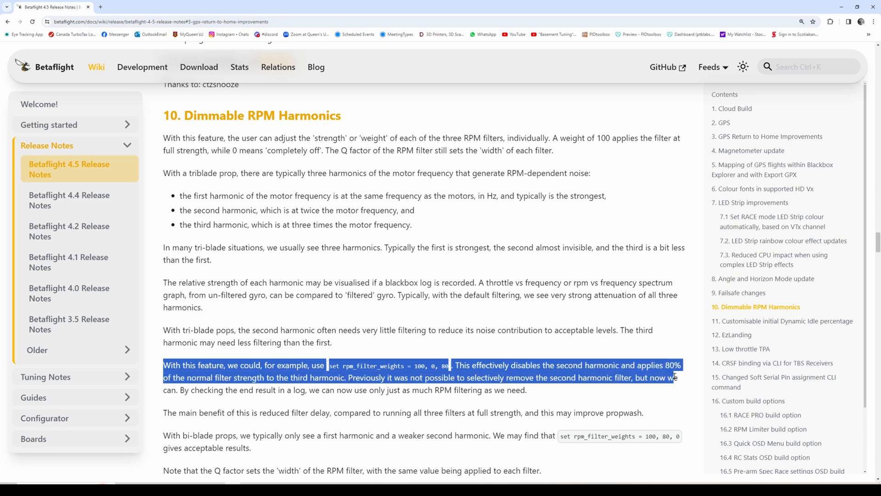
{"action": "scroll", "scroll_direction": "down", "scroll_amount": 3}
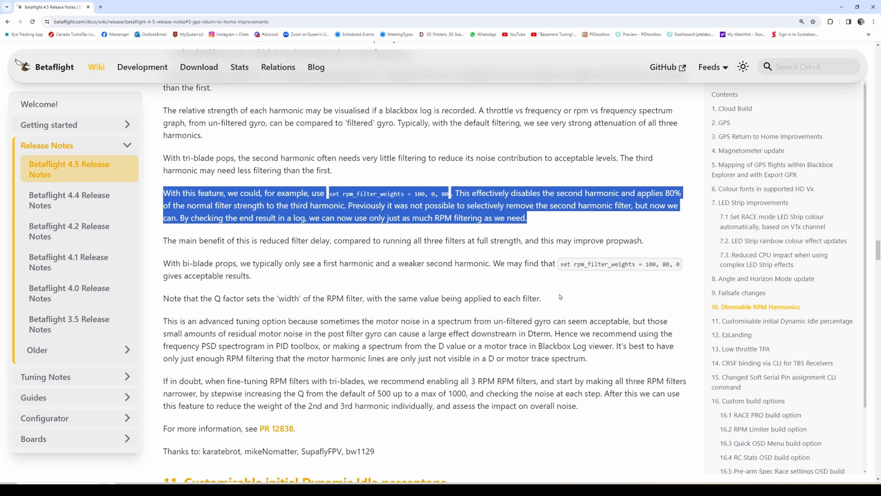
{"action": "scroll", "scroll_direction": "down", "scroll_amount": 3}
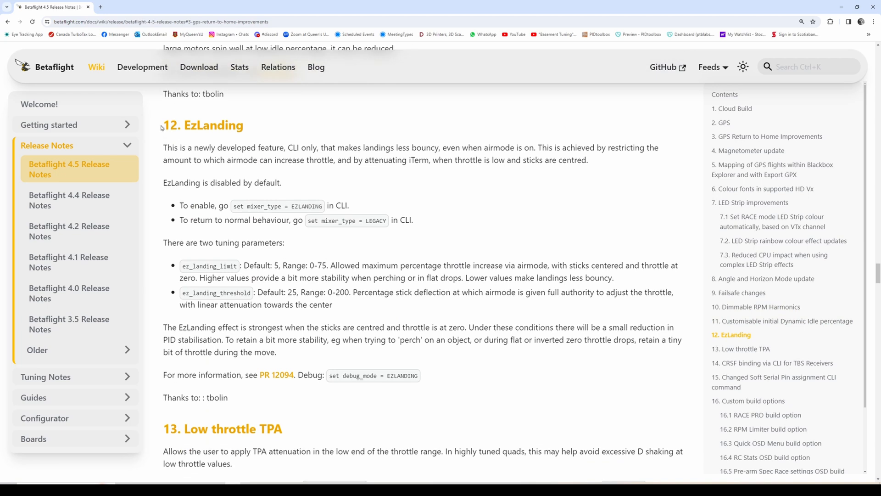
{"action": "double_click", "coordinate": [203, 125]}
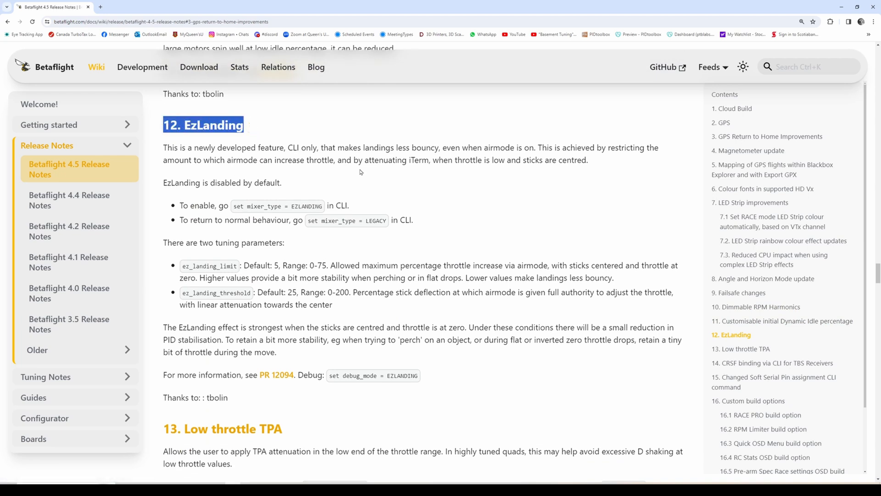
{"action": "mouse_move", "coordinate": [228, 182]}
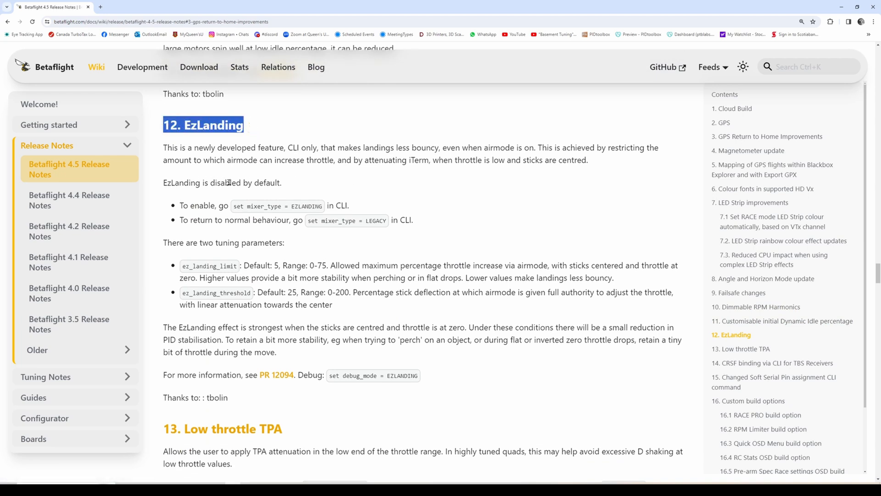
{"action": "mouse_move", "coordinate": [361, 252]}
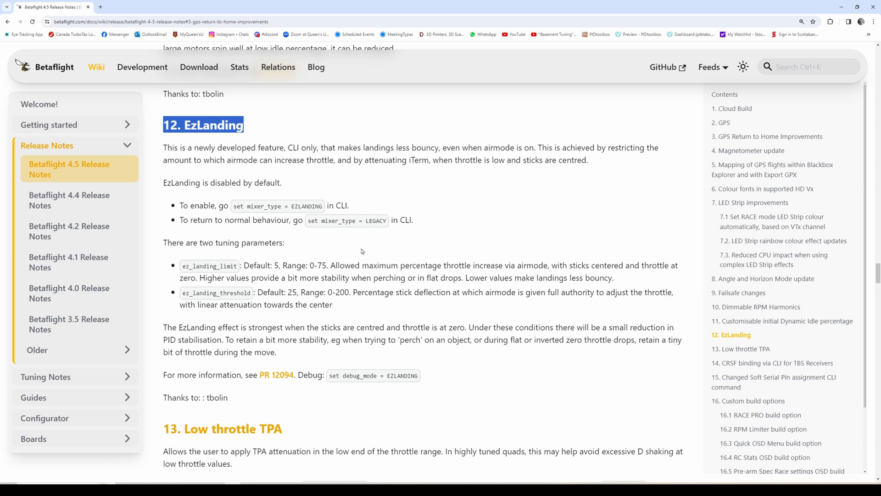
{"action": "mouse_move", "coordinate": [383, 278]}
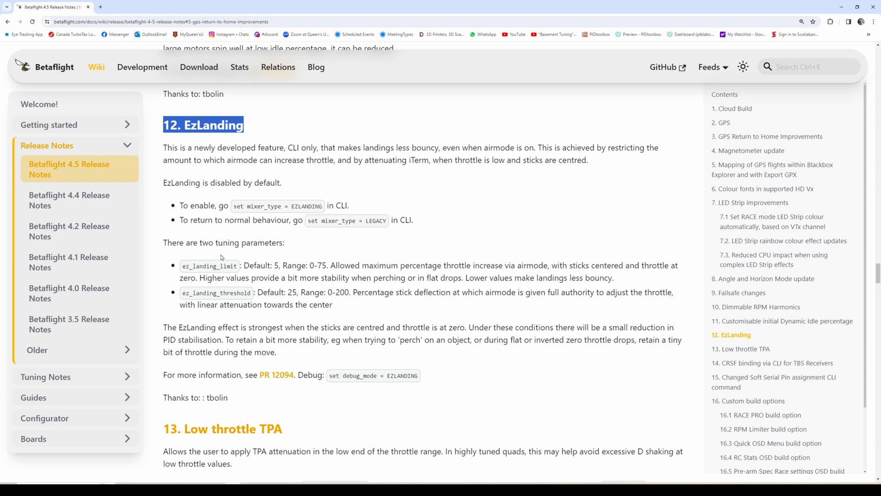
{"action": "mouse_move", "coordinate": [313, 338]}
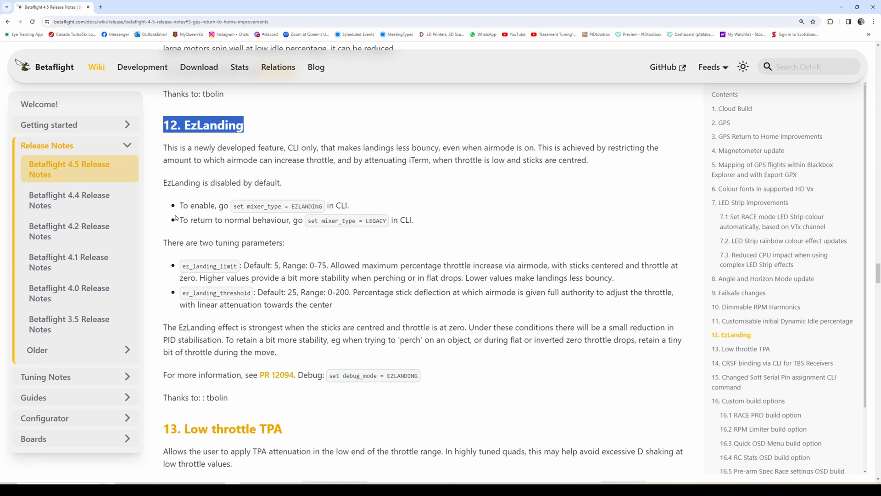
{"action": "mouse_move", "coordinate": [235, 322]}
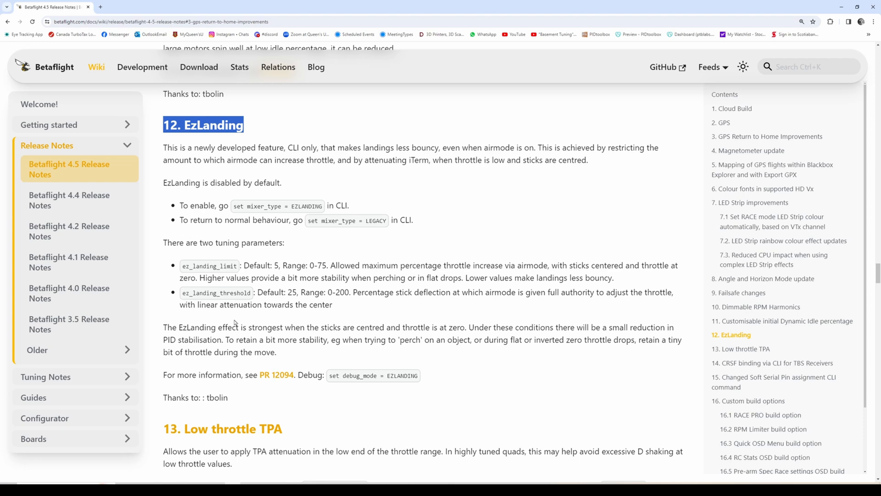
Scroll to section 17, Blackbox and logging updates, trying then clearing a sentence highlight.
{"action": "scroll", "scroll_direction": "down", "scroll_amount": 3}
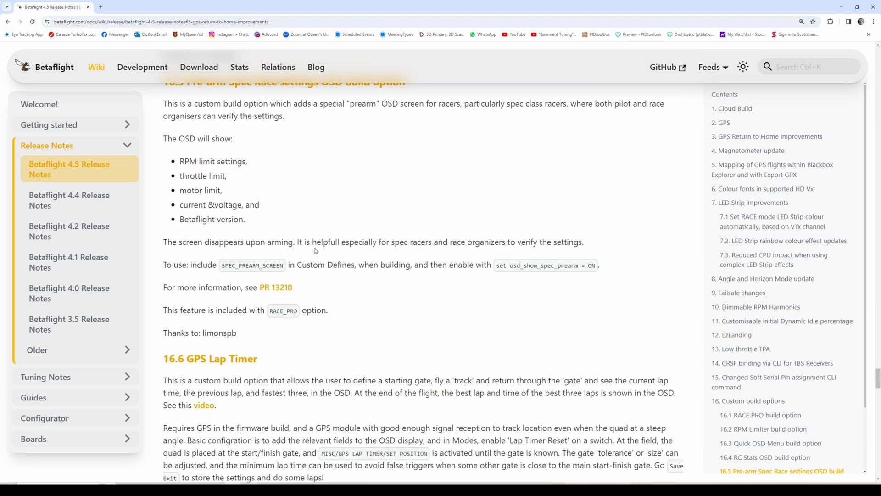
{"action": "scroll", "scroll_direction": "down", "scroll_amount": 3}
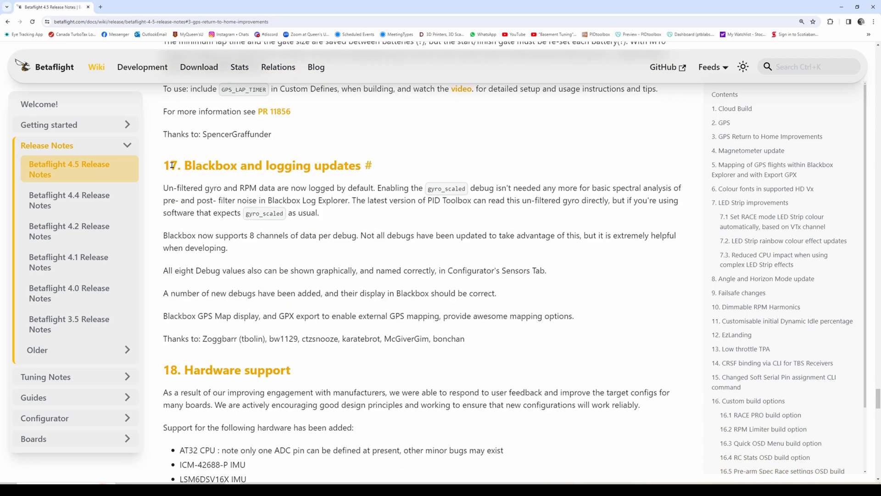
{"action": "left_click_drag", "start_coordinate": [171, 165], "coordinate": [464, 339]}
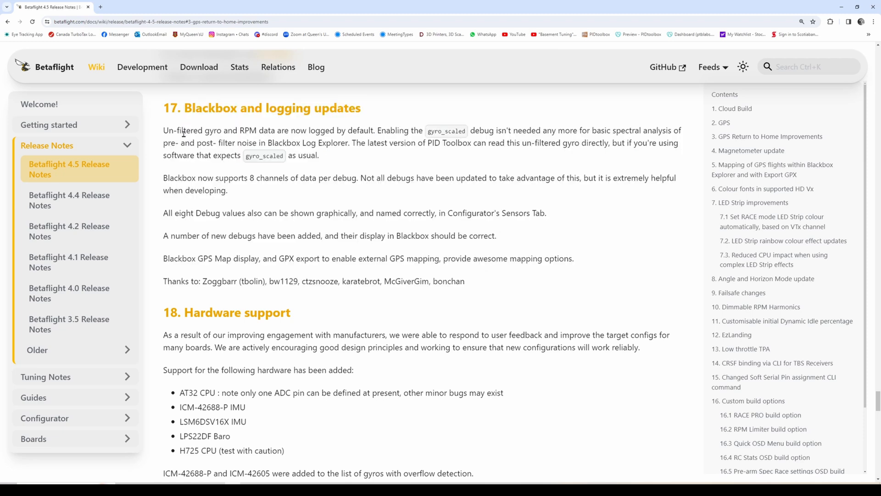
{"action": "left_click_drag", "start_coordinate": [167, 130], "coordinate": [375, 130]}
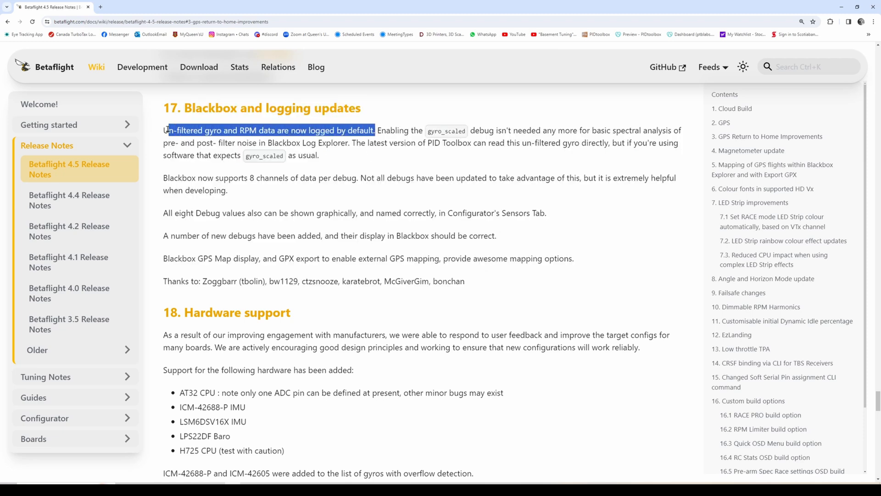
{"action": "left_click", "coordinate": [378, 138]}
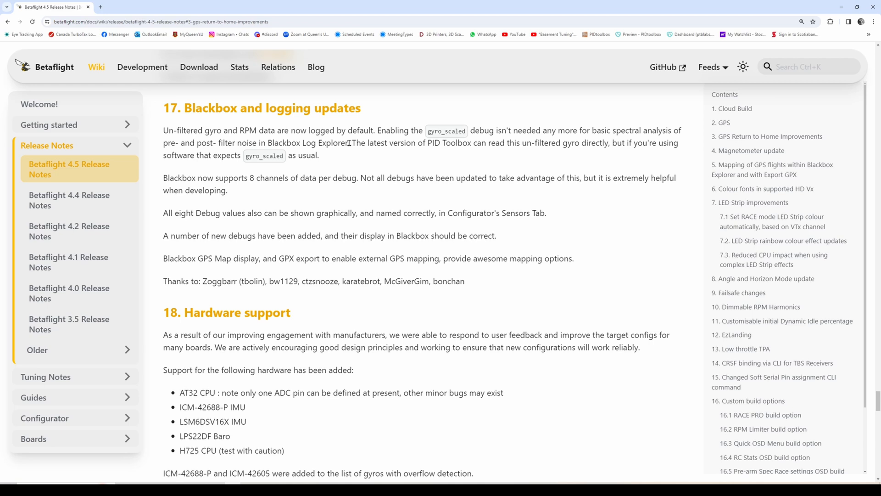
{"action": "mouse_move", "coordinate": [339, 161]}
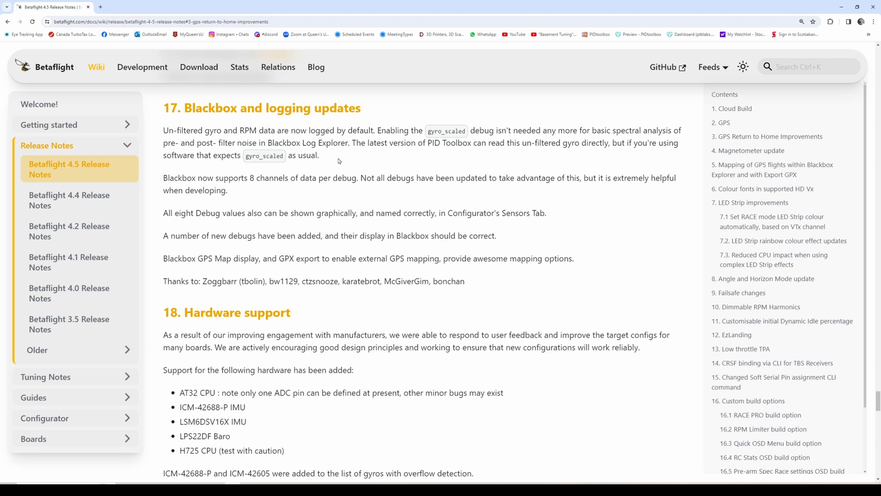
Select section 17's opening paragraph on unfiltered gyro and RPM logging by default.
{"action": "left_click_drag", "start_coordinate": [240, 142], "coordinate": [320, 155]}
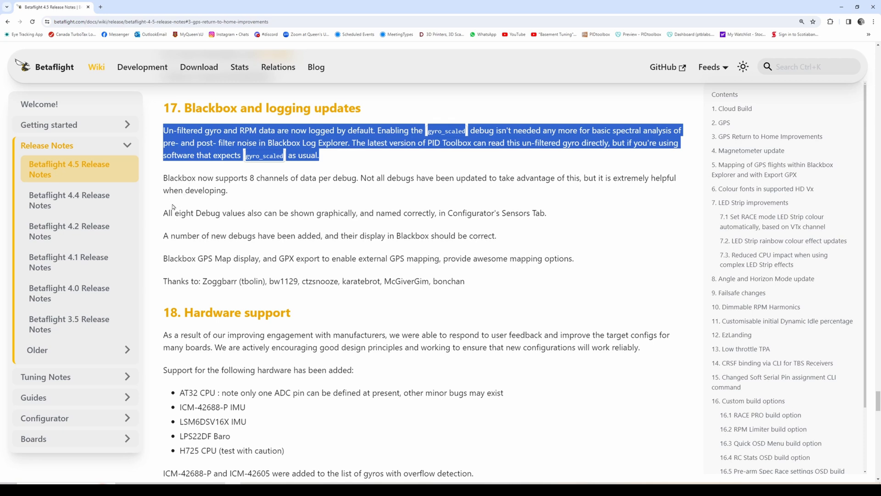
{"action": "mouse_move", "coordinate": [496, 159]}
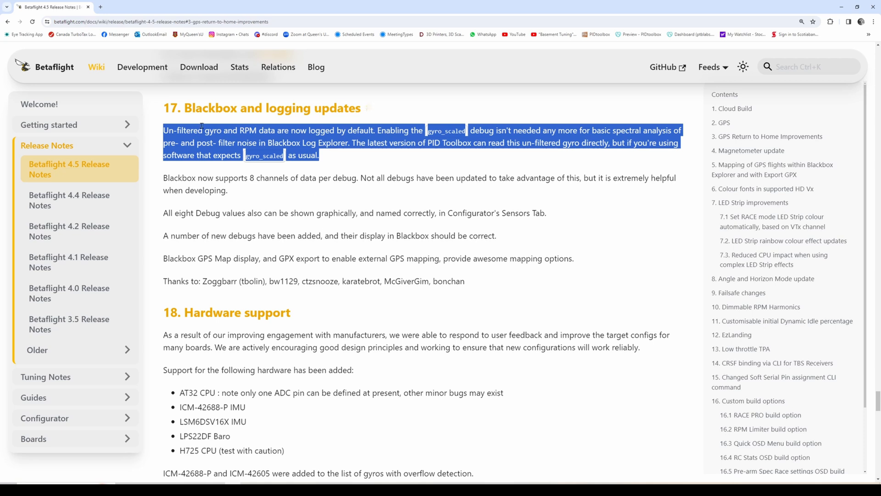
{"action": "mouse_move", "coordinate": [192, 174]}
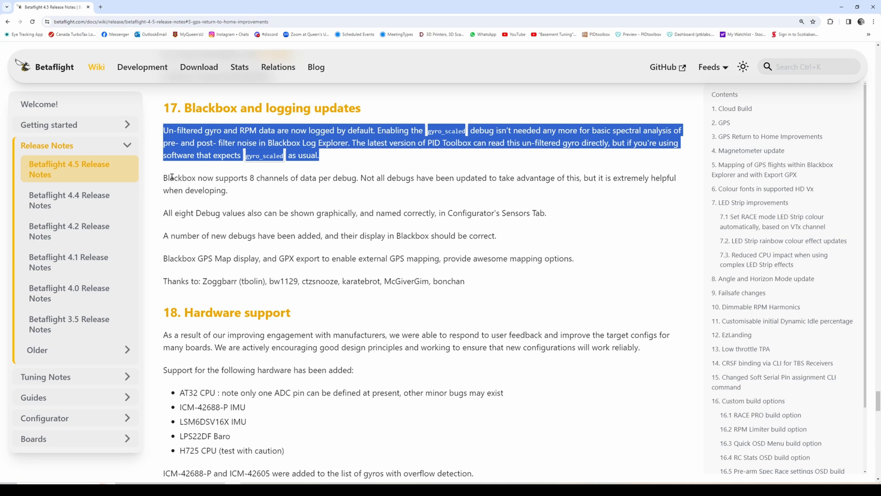
{"action": "mouse_move", "coordinate": [173, 207]}
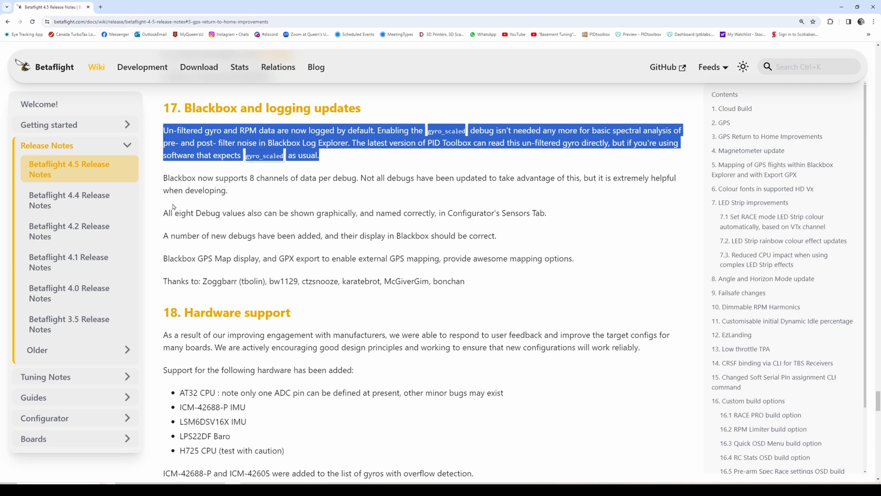
{"action": "mouse_move", "coordinate": [508, 152]}
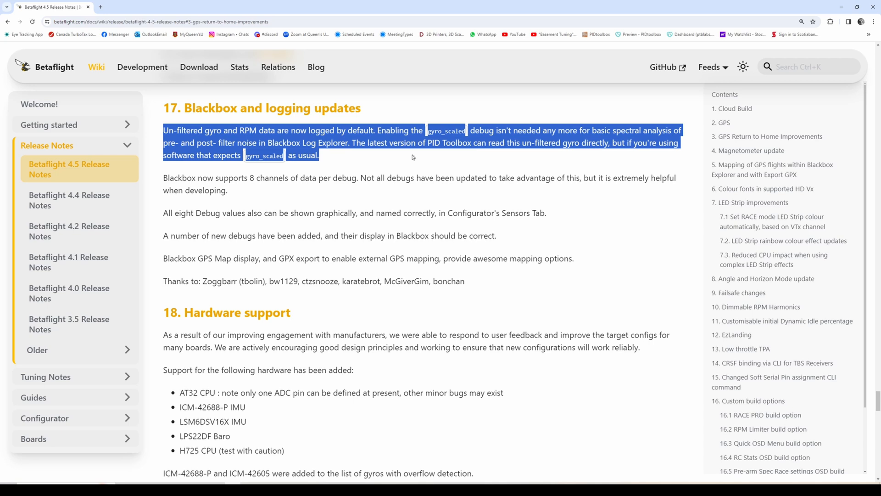
{"action": "mouse_move", "coordinate": [394, 162]}
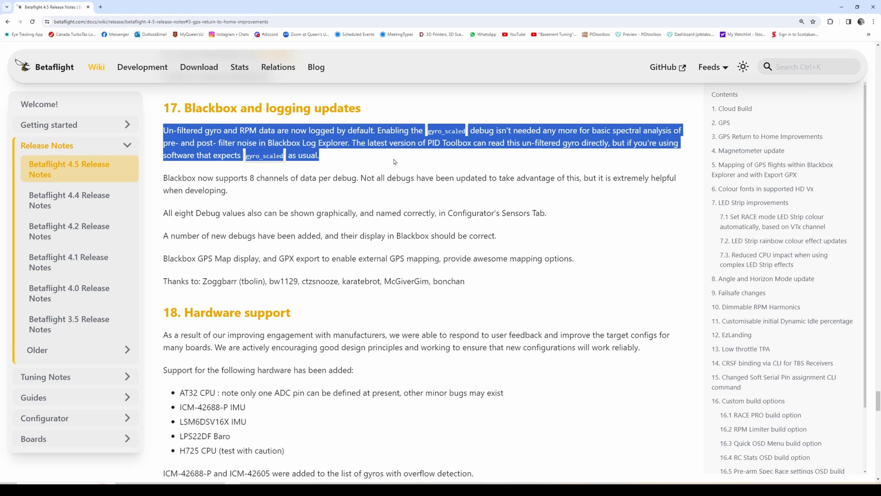
{"action": "mouse_move", "coordinate": [366, 252]}
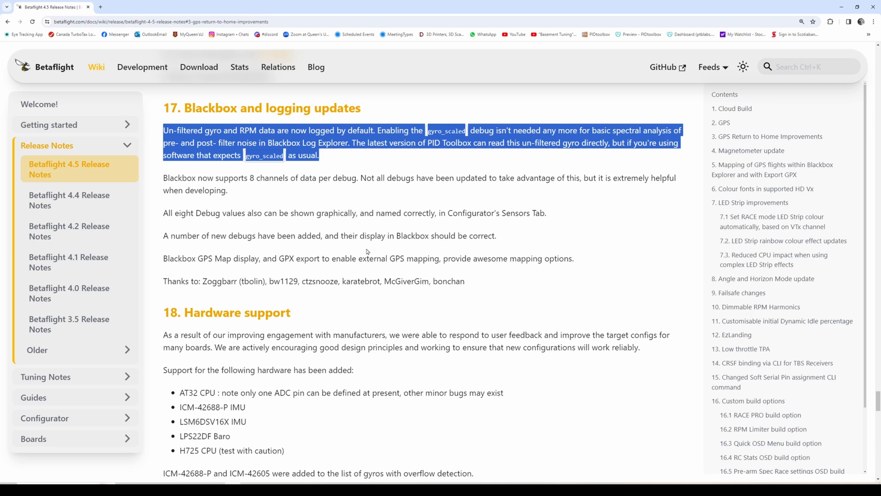
{"action": "mouse_move", "coordinate": [383, 210]}
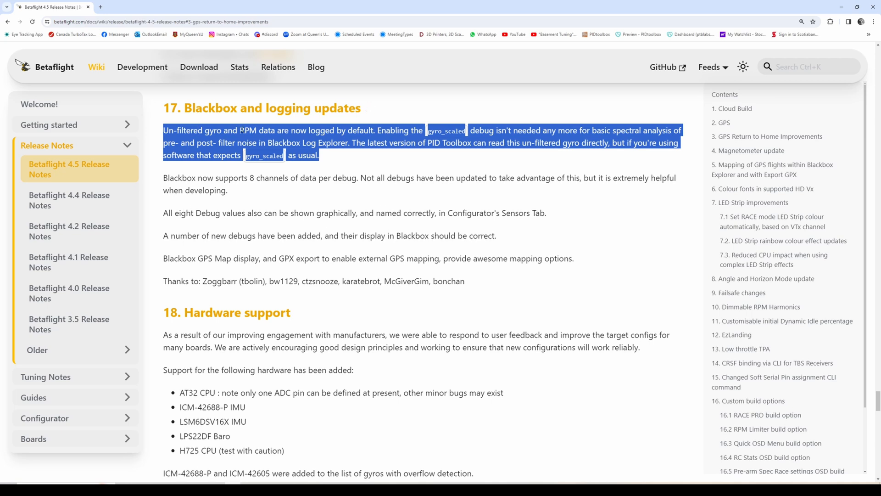
{"action": "mouse_move", "coordinate": [182, 177]}
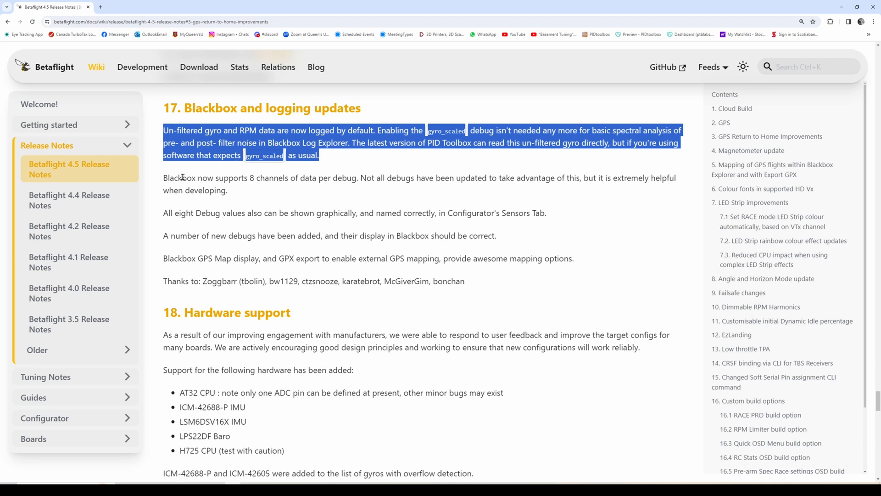
{"action": "mouse_move", "coordinate": [181, 178]}
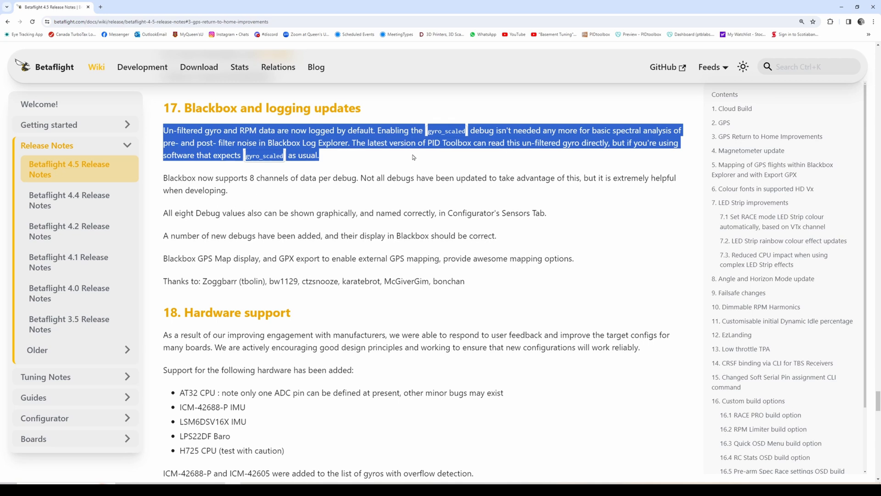
{"action": "mouse_move", "coordinate": [388, 163]}
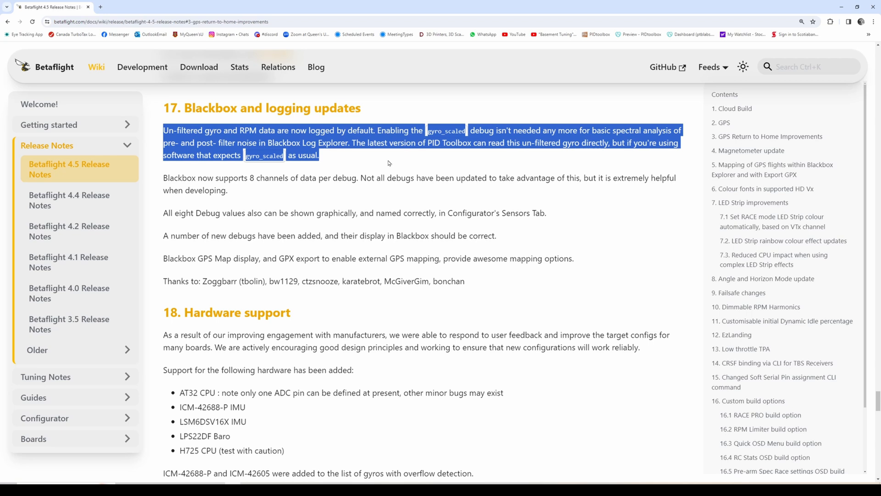
{"action": "mouse_move", "coordinate": [366, 251]}
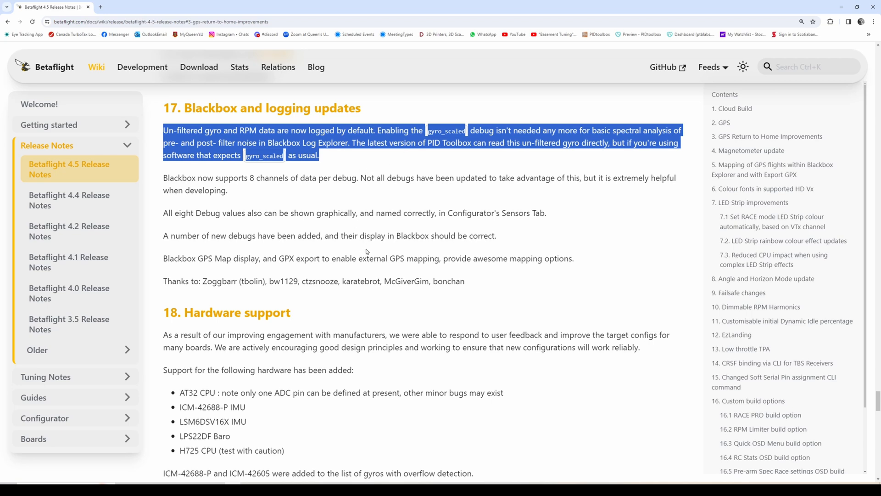
{"action": "mouse_move", "coordinate": [237, 194]}
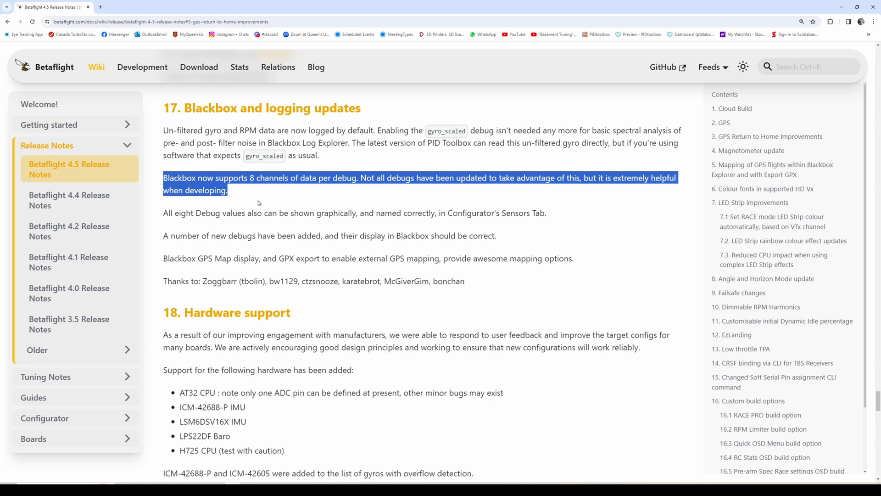
{"action": "mouse_move", "coordinate": [176, 233]}
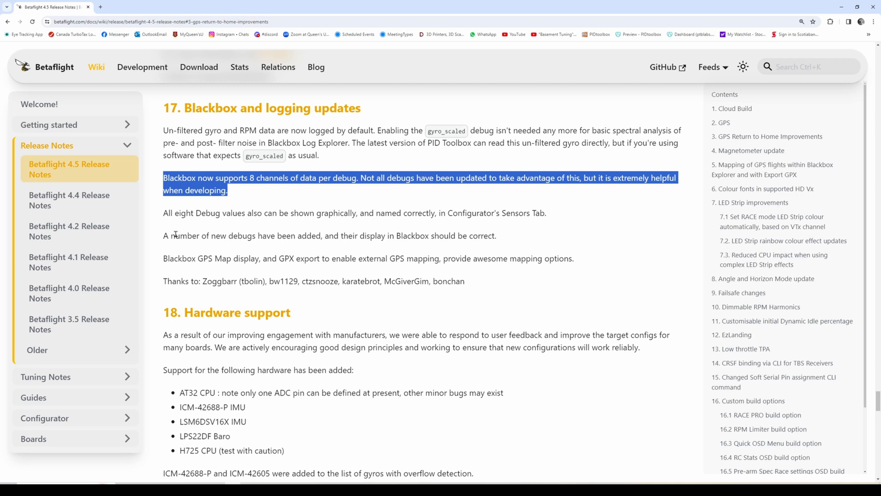
Scroll the Betaflight 4.5 release notes page.
{"action": "scroll", "scroll_direction": "down", "scroll_amount": 3}
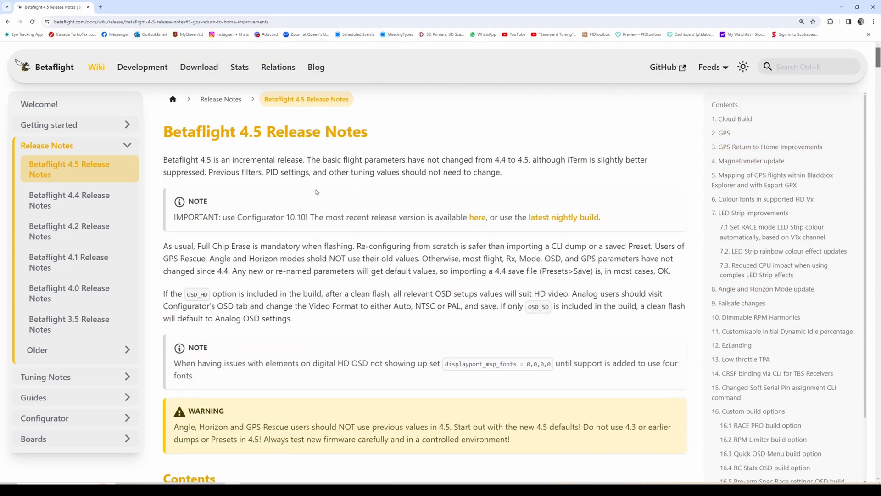
Scroll the GitHub releases page past RC3 and RC2 to the RC1 Features list.
{"action": "scroll", "scroll_direction": "down", "scroll_amount": 3}
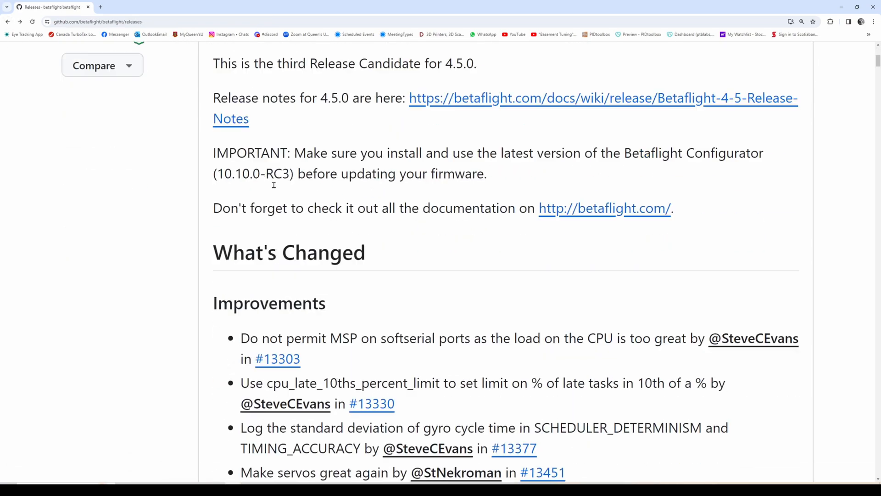
{"action": "scroll", "scroll_direction": "down", "scroll_amount": 3}
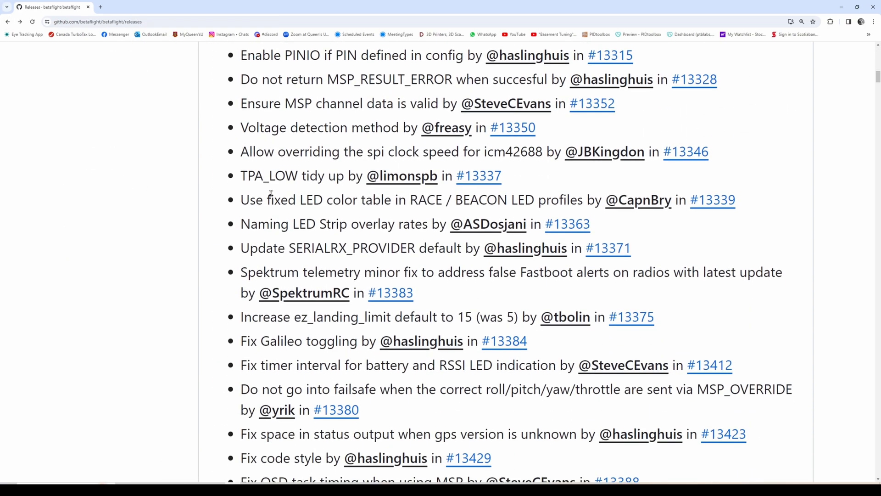
{"action": "scroll", "scroll_direction": "down", "scroll_amount": 3}
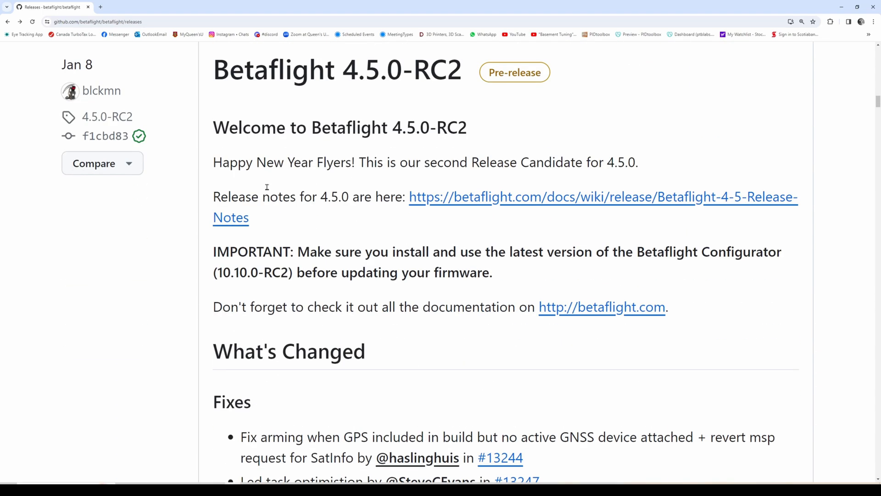
{"action": "scroll", "scroll_direction": "down", "scroll_amount": 3}
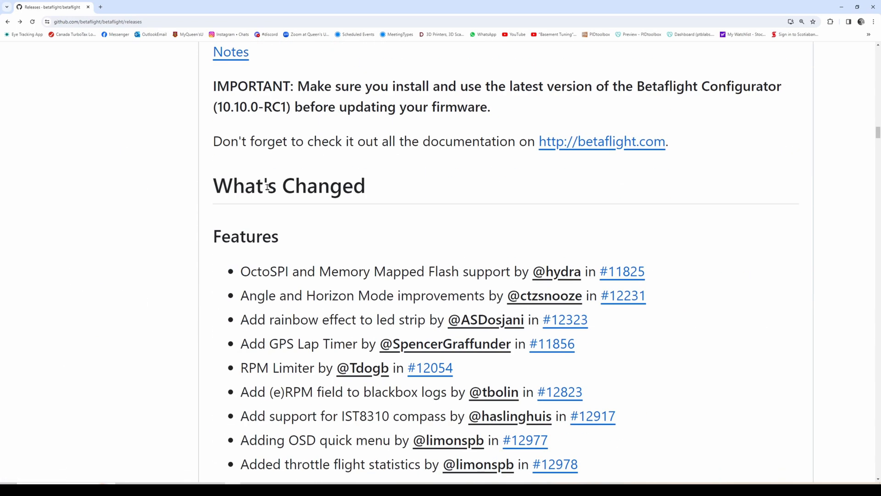
{"action": "scroll", "scroll_direction": "down", "scroll_amount": 3}
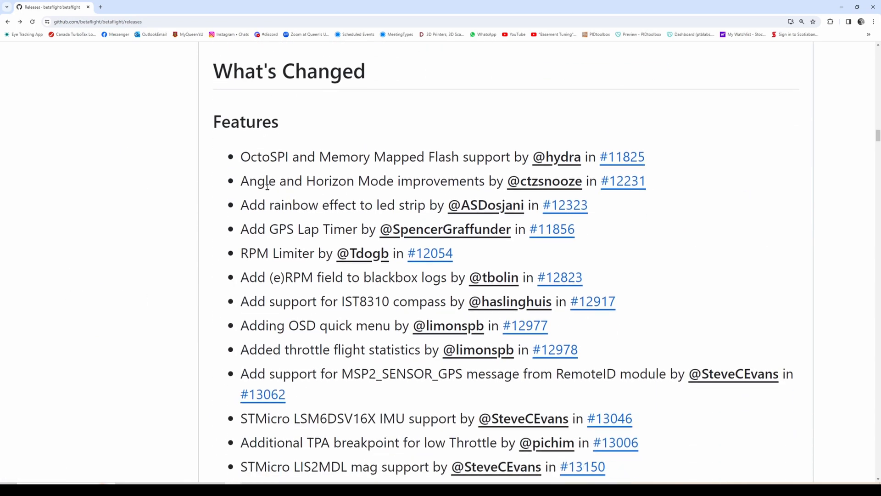